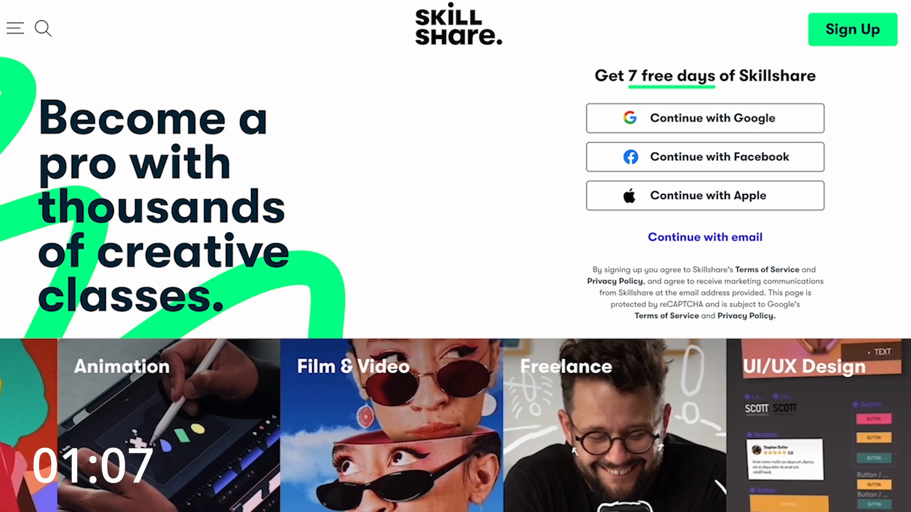
Open the Unlocking Your Potential class page and scroll to its About description.
scroll("down", 3)
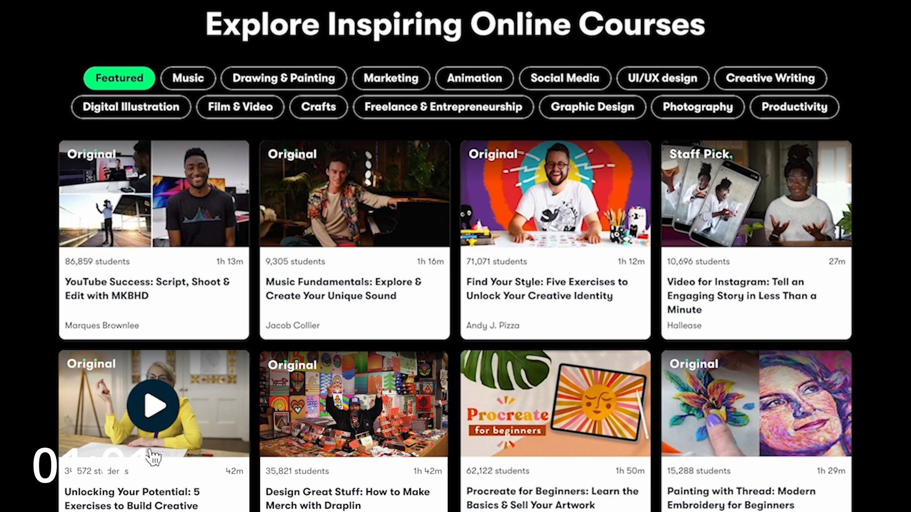
left_click(153, 406)
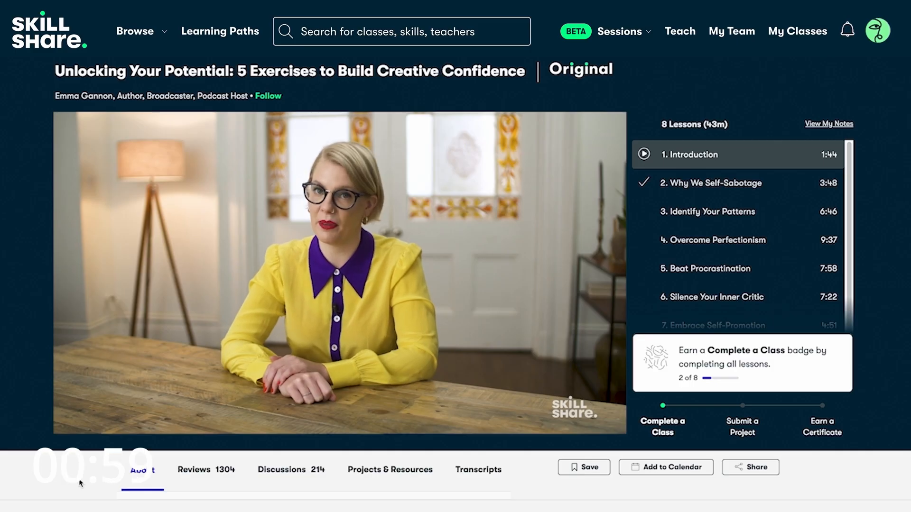
scroll("down", 3)
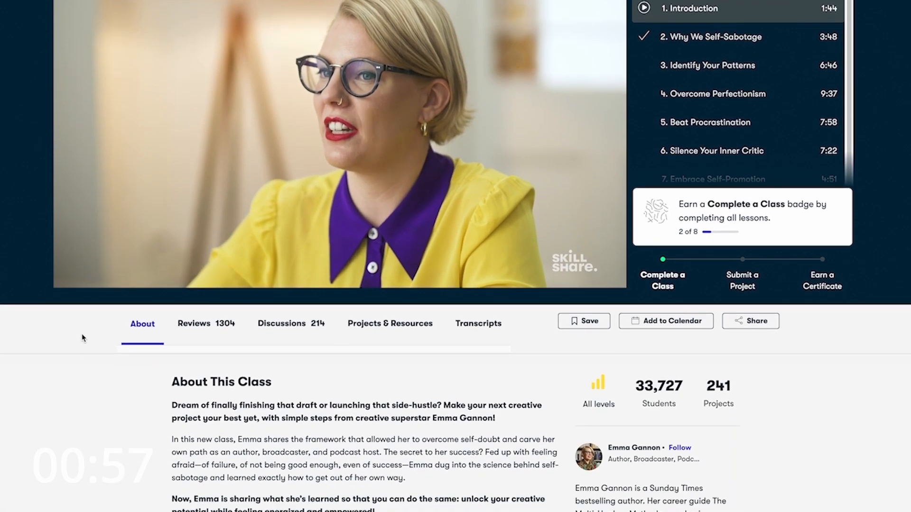
scroll("down", 3)
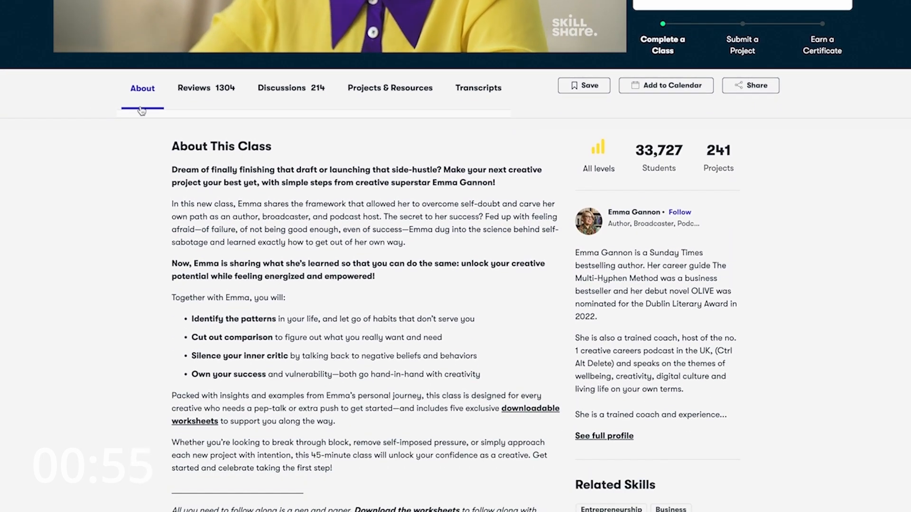
left_click(206, 87)
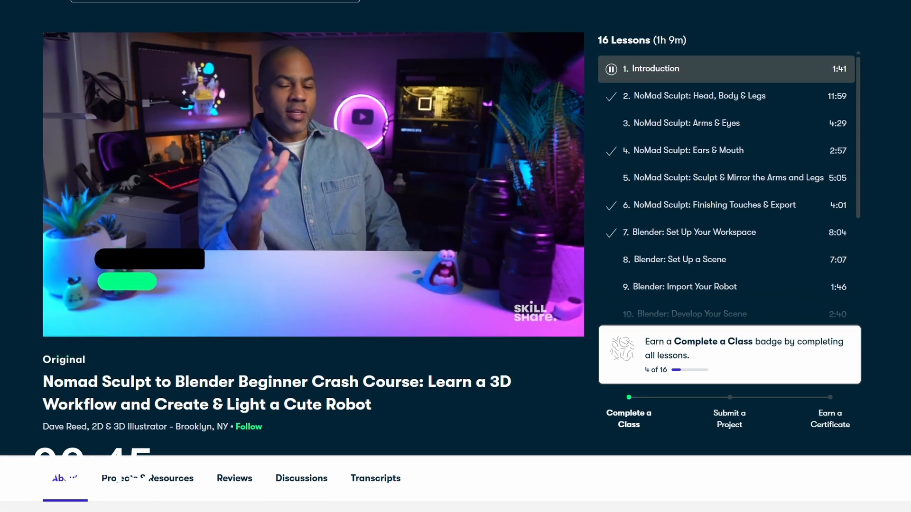
Scroll down the Nomad Sculpt to Blender crash course class page.
scroll("down", 3)
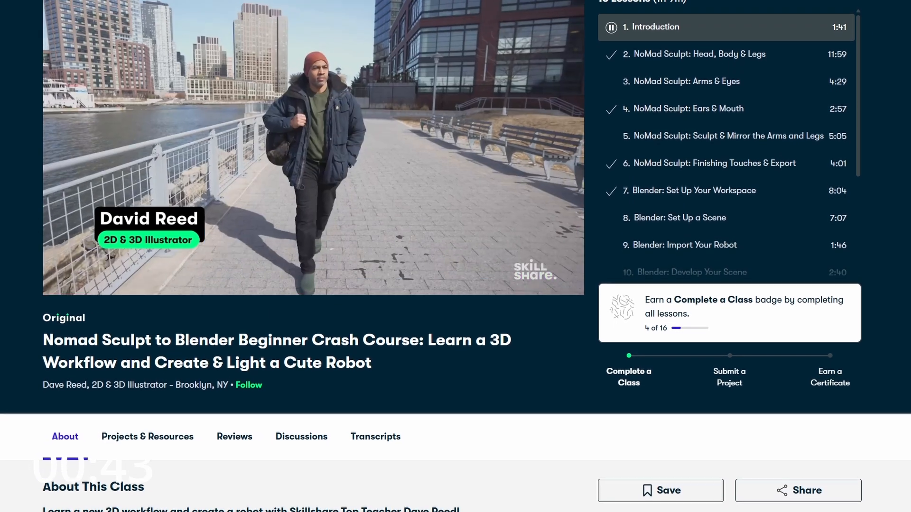
scroll("down", 3)
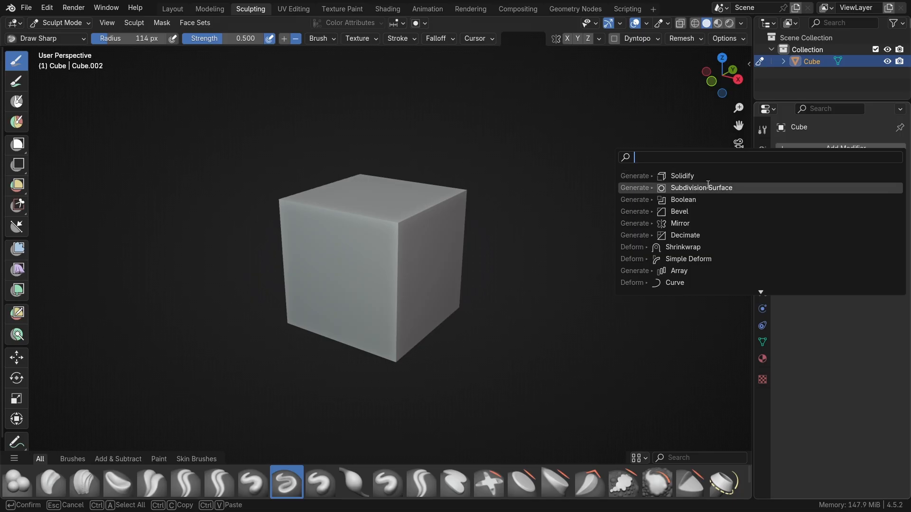
Subdivide the cube so it can be smoothed into a rounded blob.
left_click(700, 188)
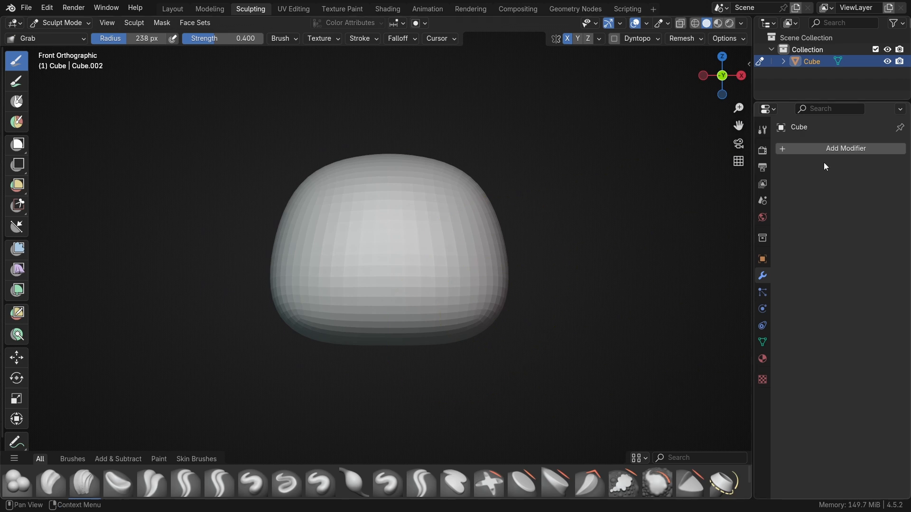
Mask the eyes, nose and grin on the blob and cut them out with Mask Slice.
left_click(845, 148)
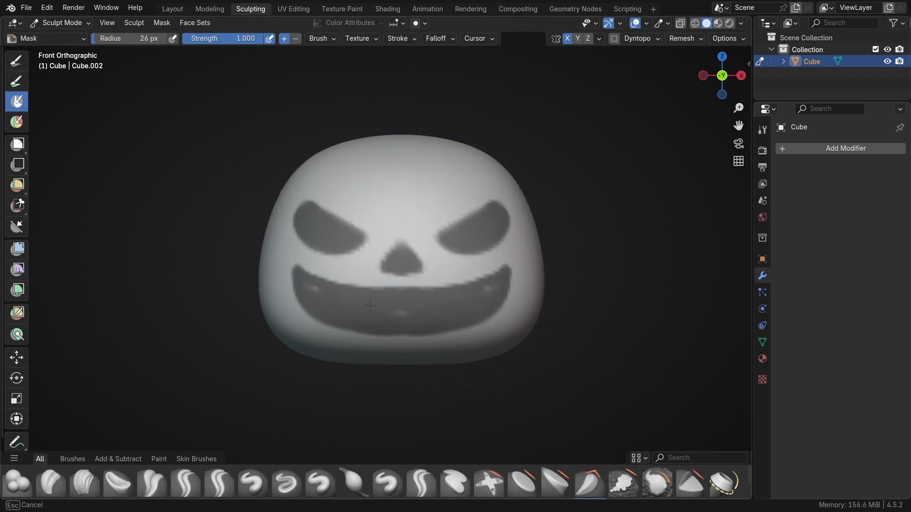
left_click(161, 23)
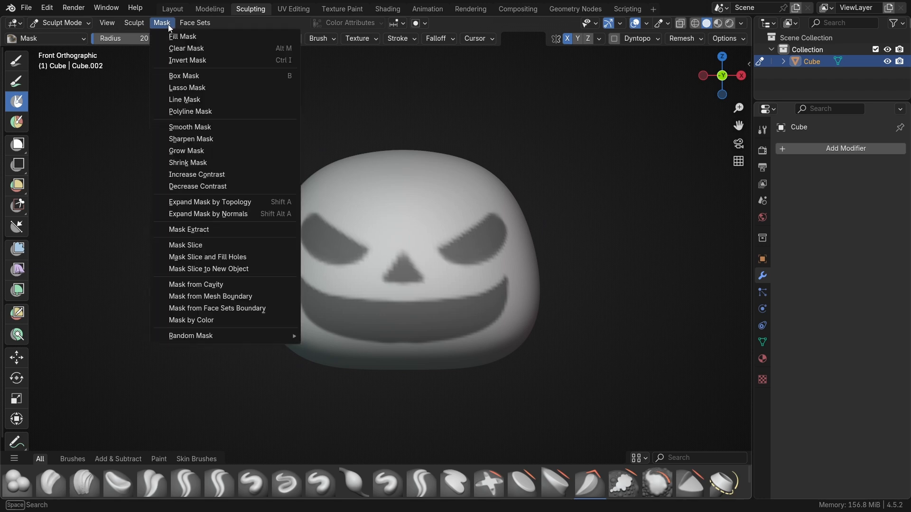
mouse_move(226, 244)
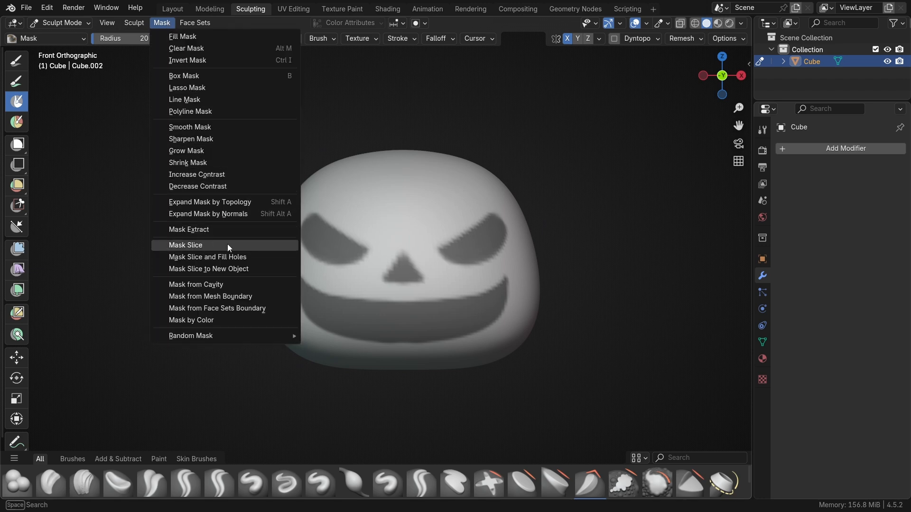
left_click(185, 245)
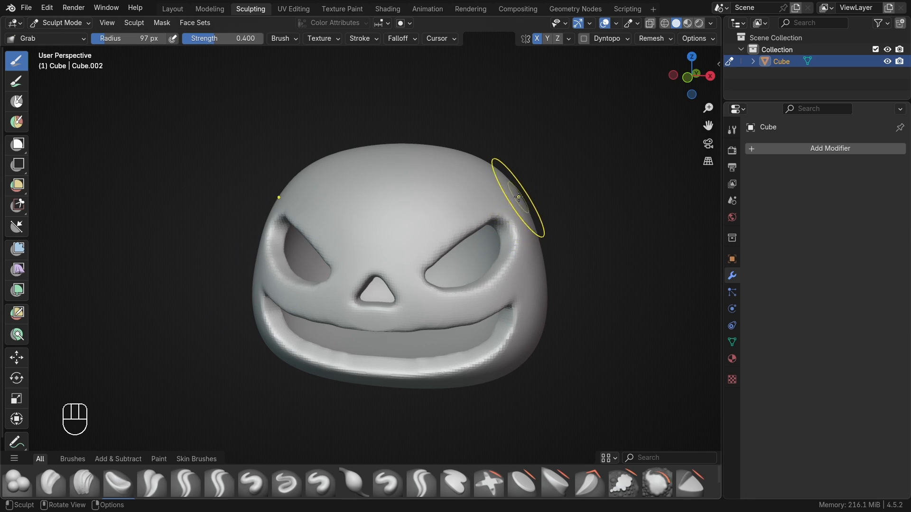
Undo stray strokes, resize the brush, and switch to a crease-carving brush for the brows and teeth.
key("ctrl+z")
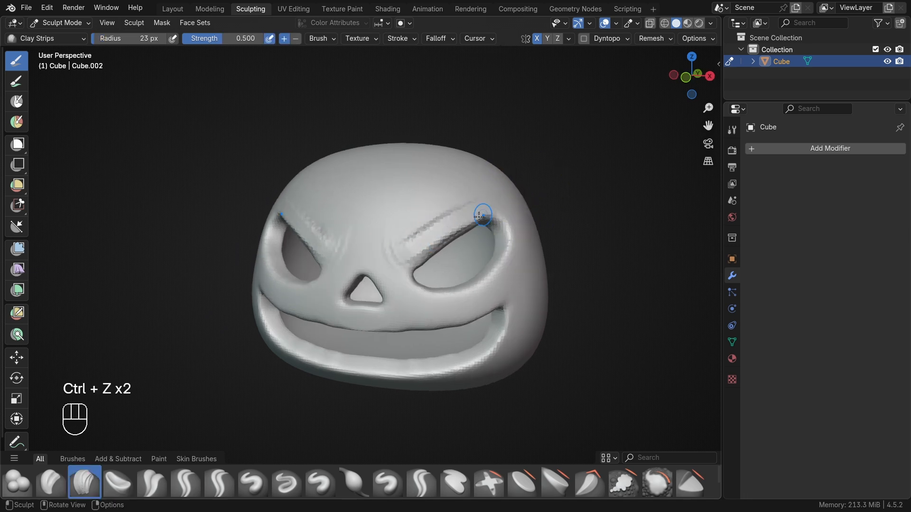
key("f")
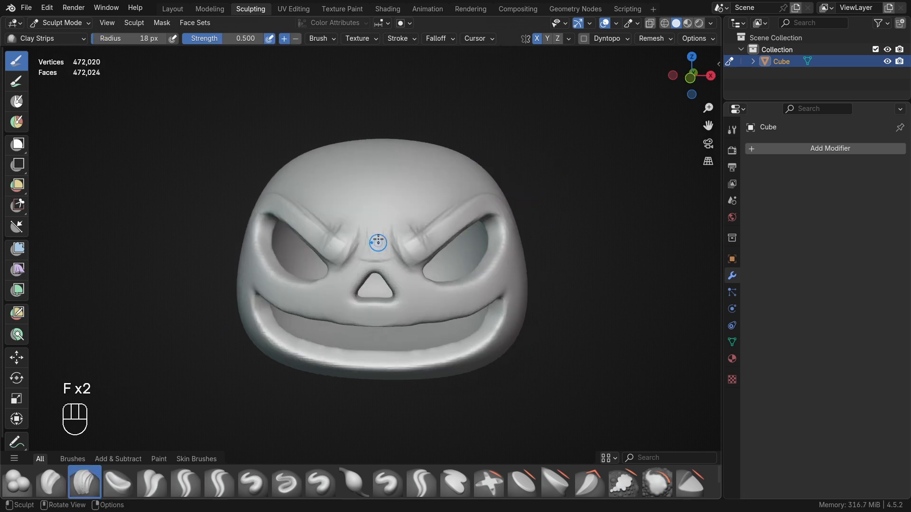
key("g")
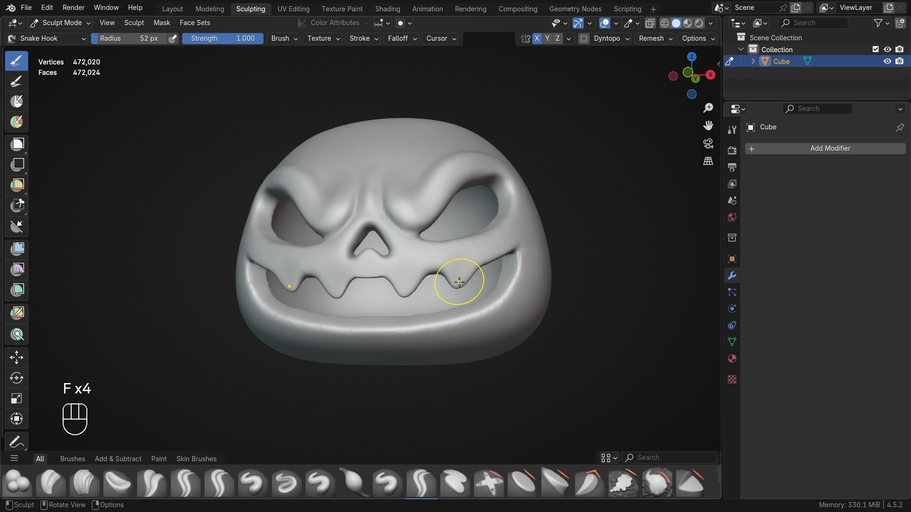
left_click(623, 482)
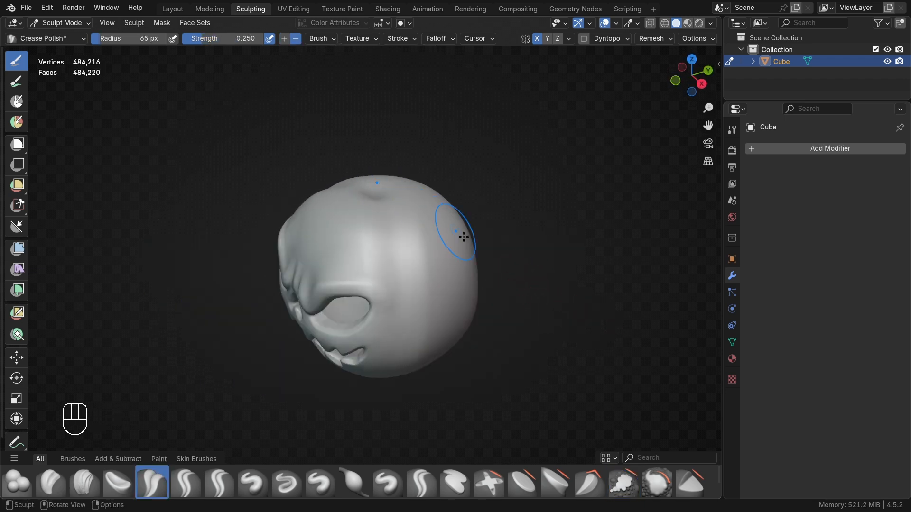
Undo a stroke and change the Crease Polish falloff preset before drawing the pumpkin ribs.
key("ctrl+z")
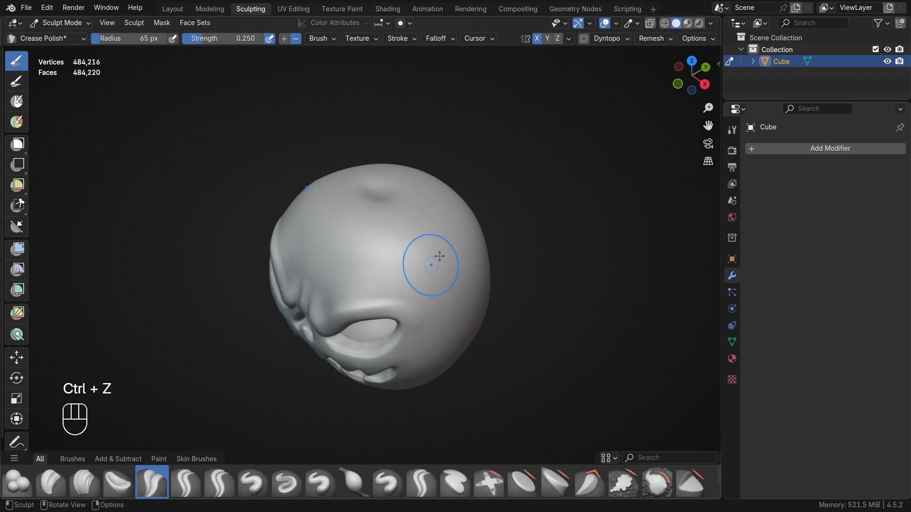
left_click(439, 38)
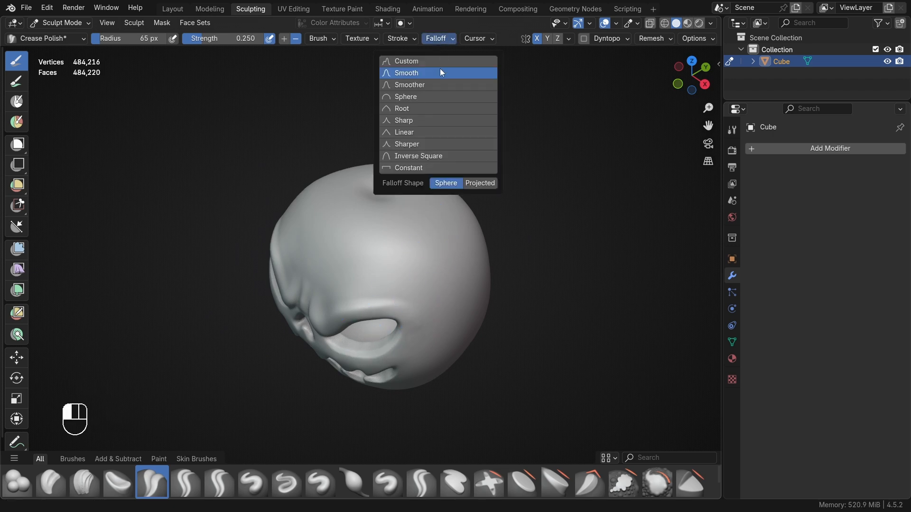
mouse_move(423, 120)
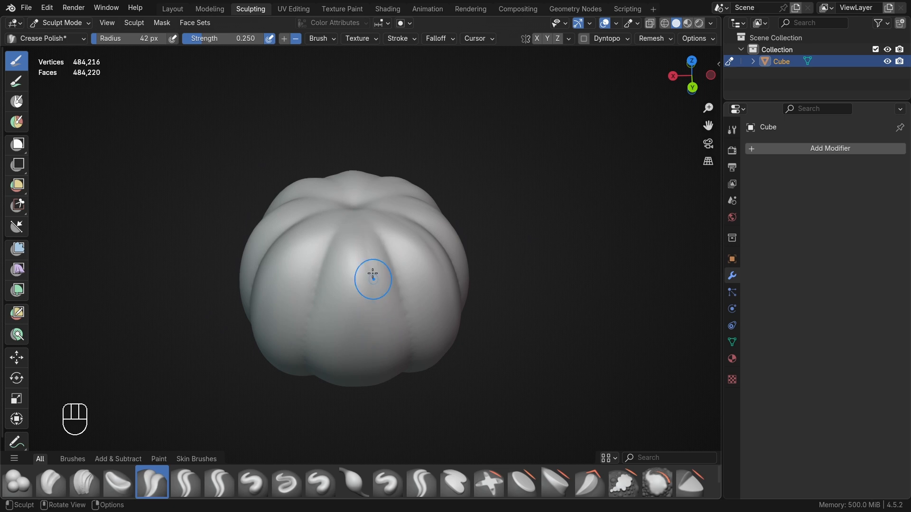
key("Tab")
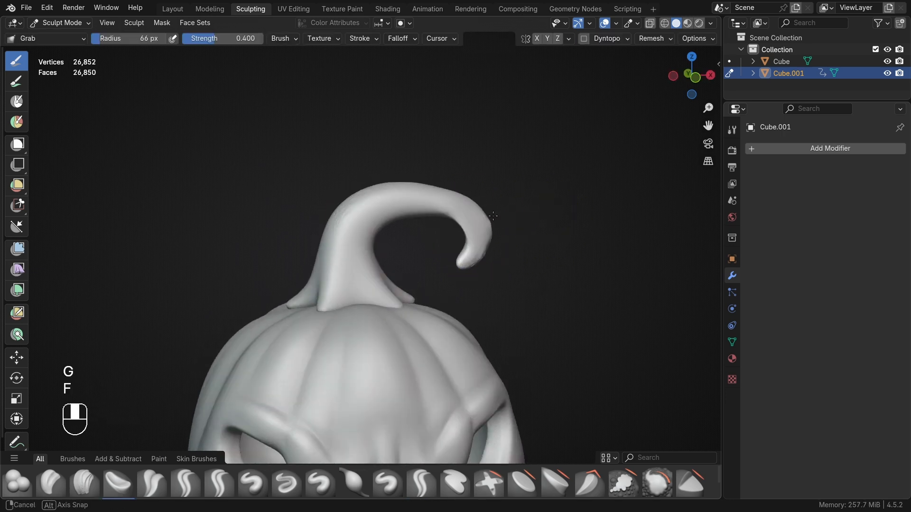
Pick the Grab brush to curl the new stem mesh on top of the pumpkin.
left_click(286, 481)
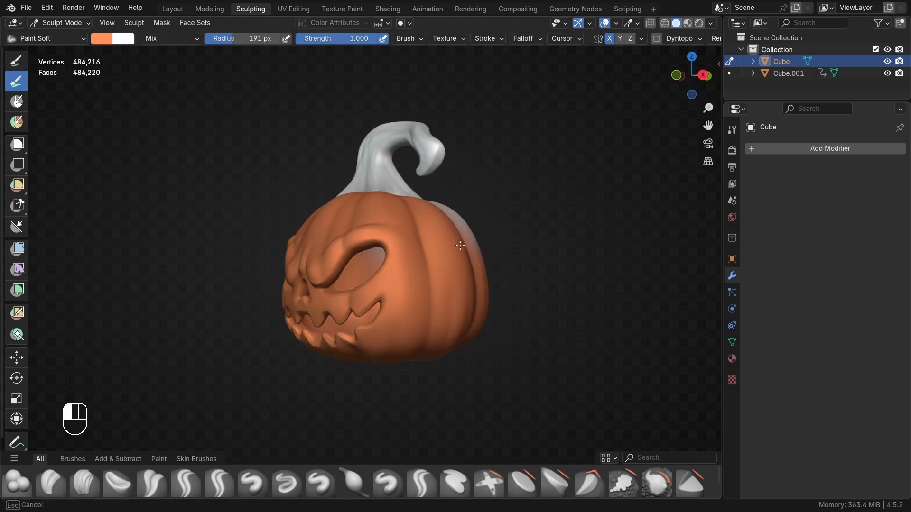
Select the stem object so it can be vertex-painted brown.
left_click(787, 73)
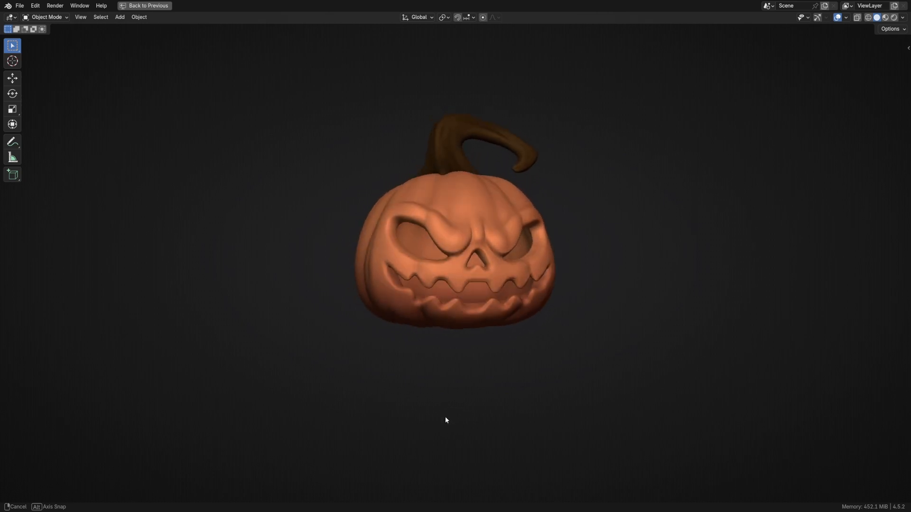
Leave the full-screen preview to place point lights around the pumpkin.
left_click(148, 6)
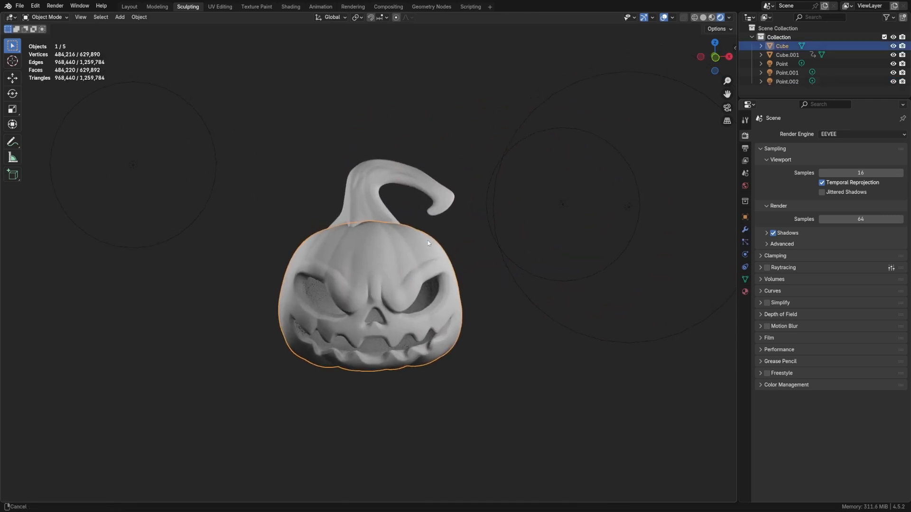
Create a new material for the pumpkin in Shading, then pick a near-black blue world background colour.
left_click(290, 7)
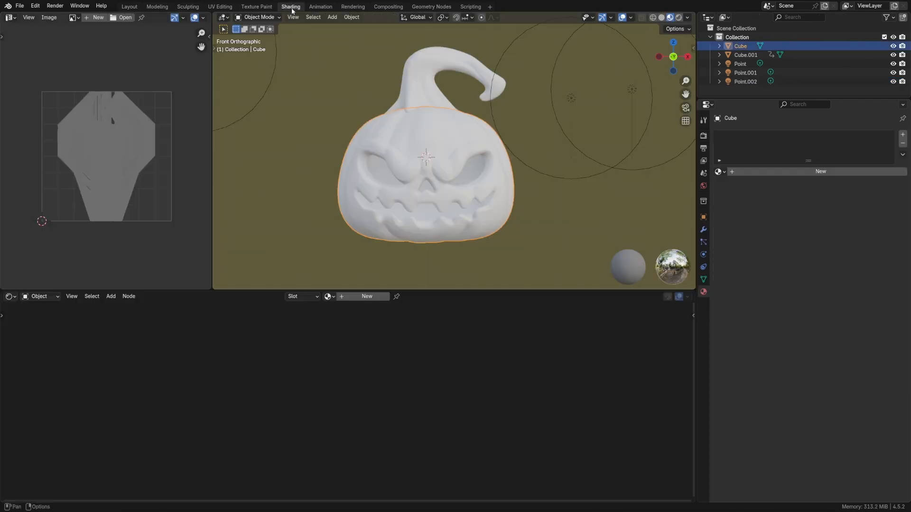
left_click(366, 296)
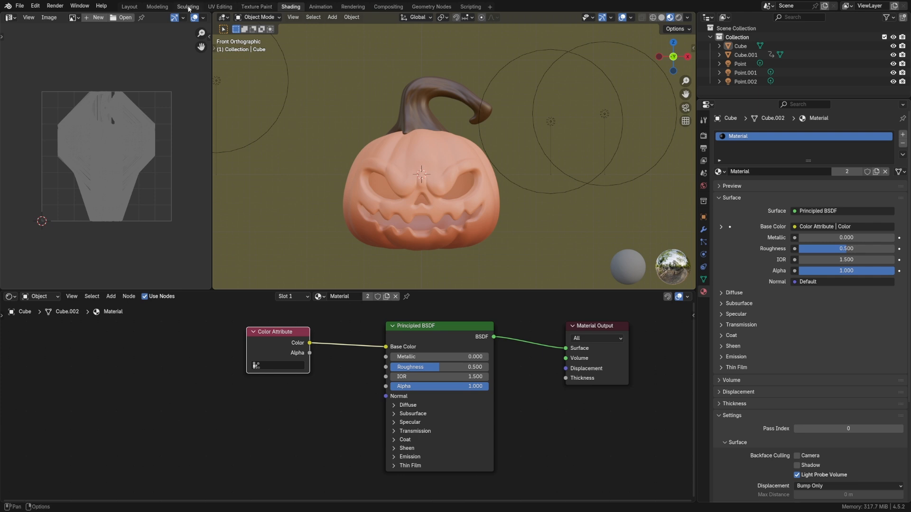
left_click(187, 7)
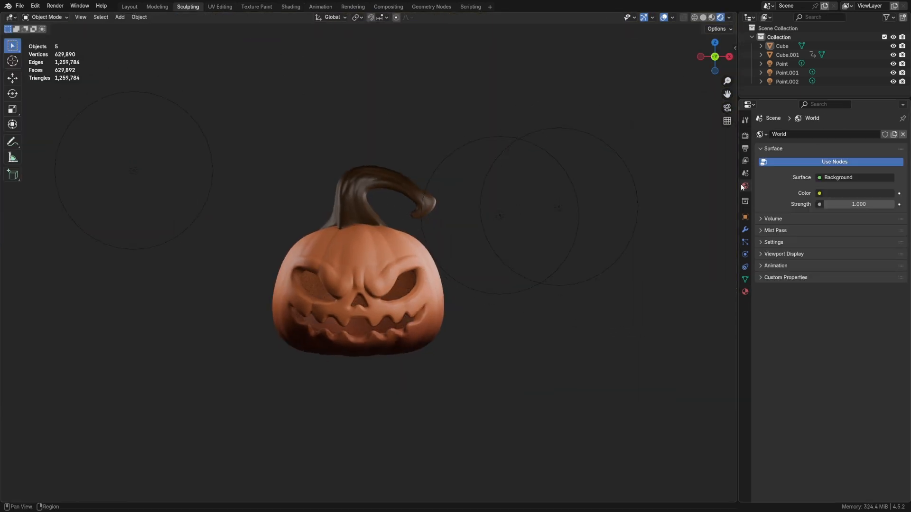
left_click(819, 193)
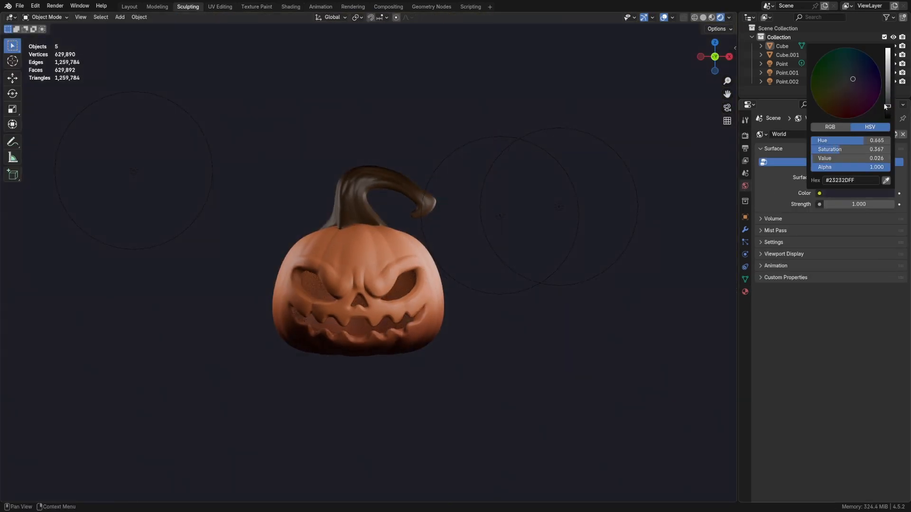